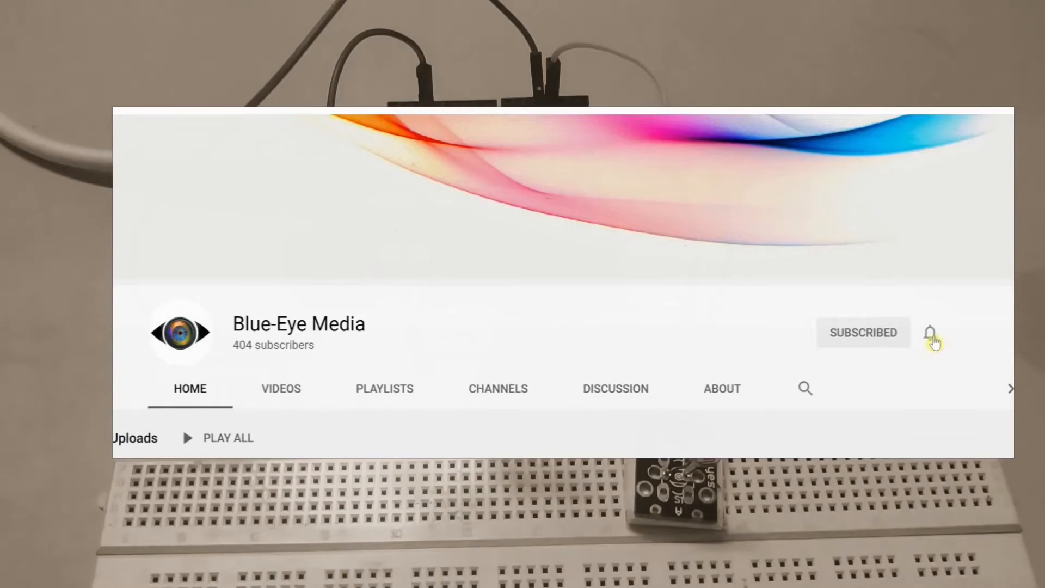
Click the channel's notification bell and dismiss the intro to reach the Windows desktop
{"action": "left_click", "coordinate": [930, 334]}
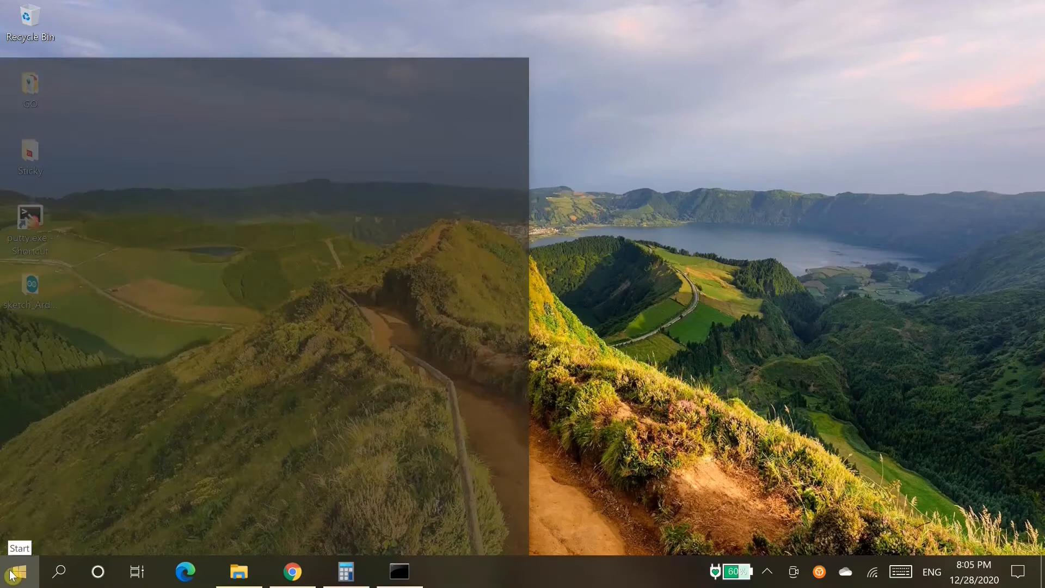
Launch Arduino IDE and write calcLightIntensity, converting AnVal to Vout and lux
{"action": "left_click", "coordinate": [19, 571]}
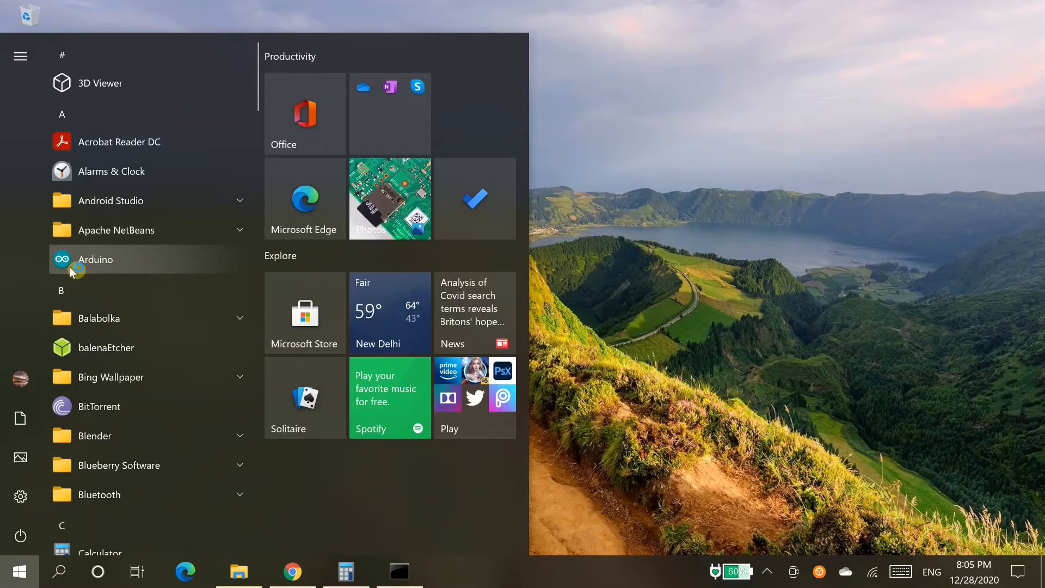
{"action": "left_click", "coordinate": [95, 260]}
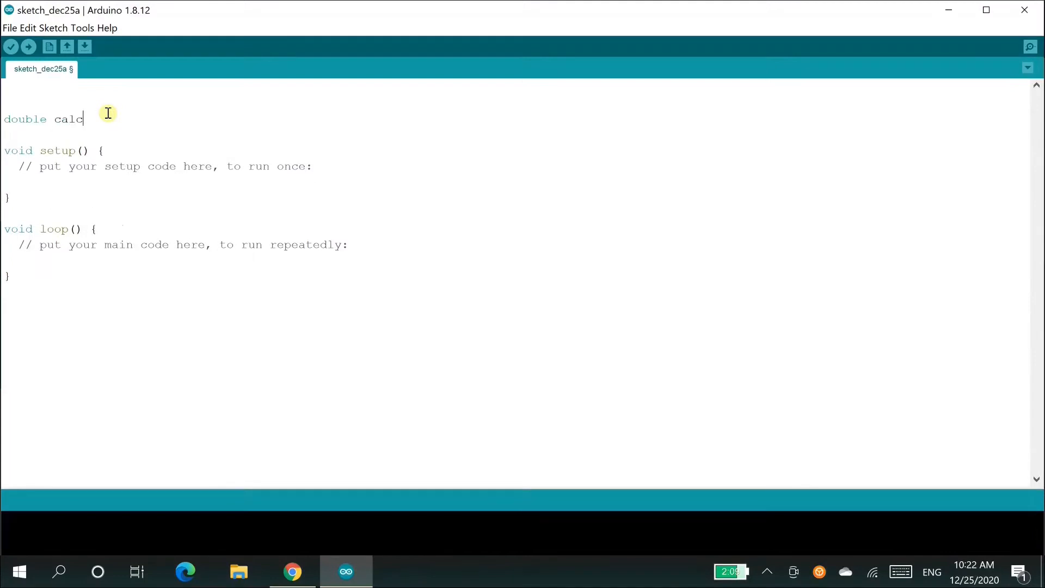
{"action": "type", "text": "LightIntensity(int AnVal, int Resistor){"}
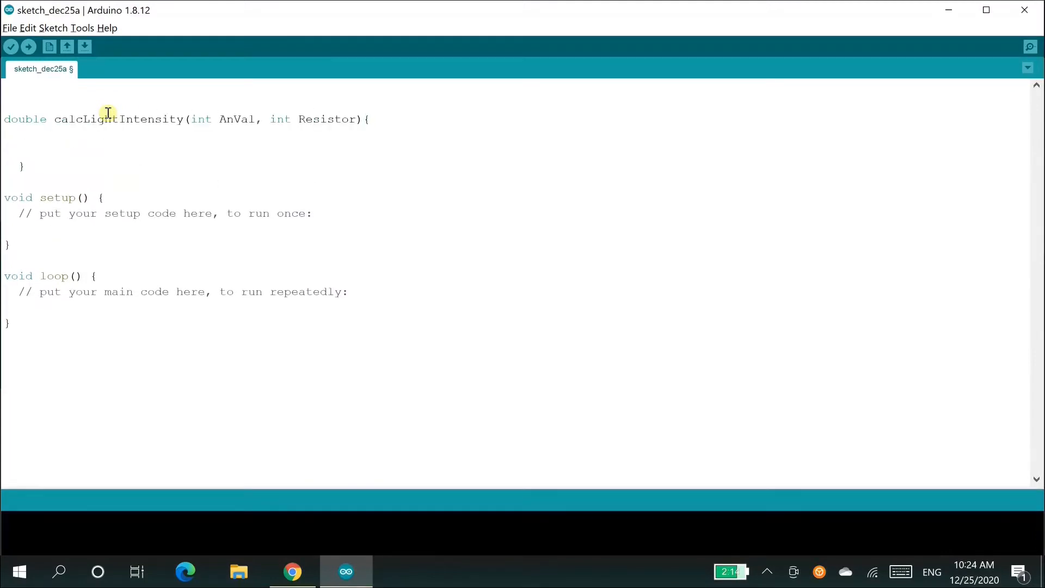
{"action": "type", "text": "double Vout= AnVal*0.0048828125;"}
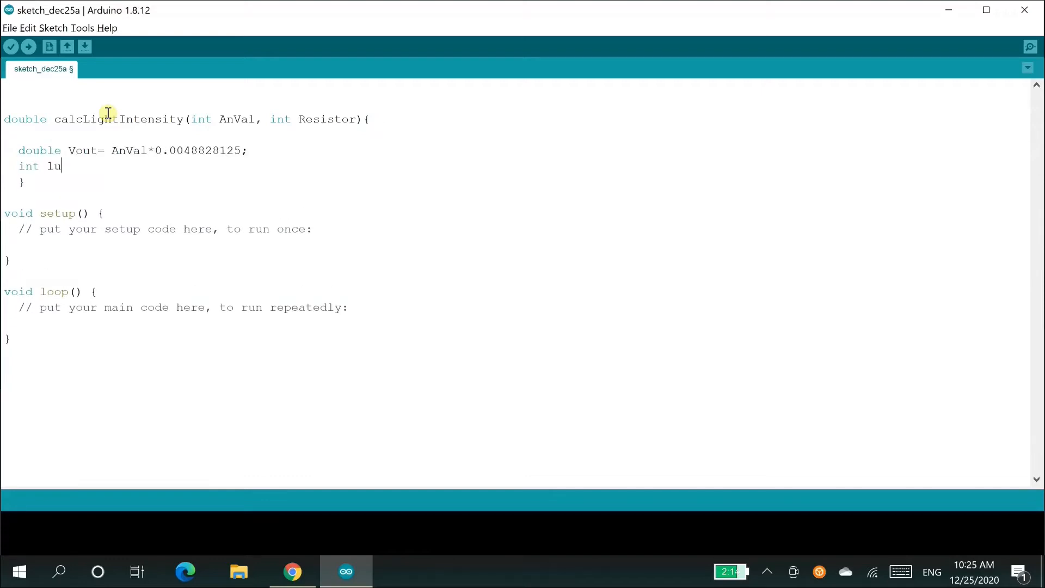
{"action": "type", "text": "x=(2500/Vout-500)/"}
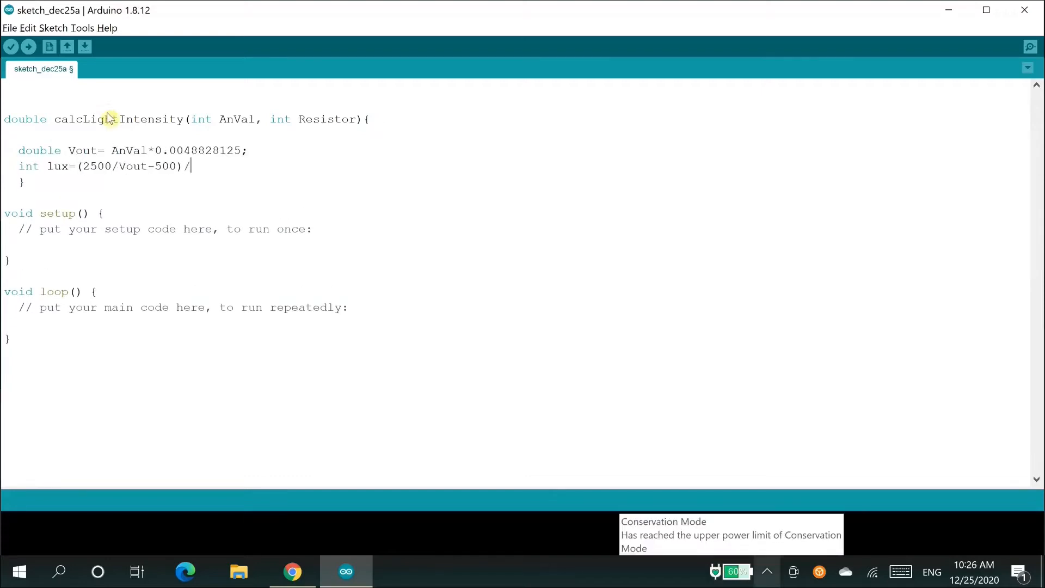
{"action": "type", "text": "Resistor);"}
{"action": "left_click", "coordinate": [515, 323]}
{"action": "type", "text": "int analogVal = analogRead"}
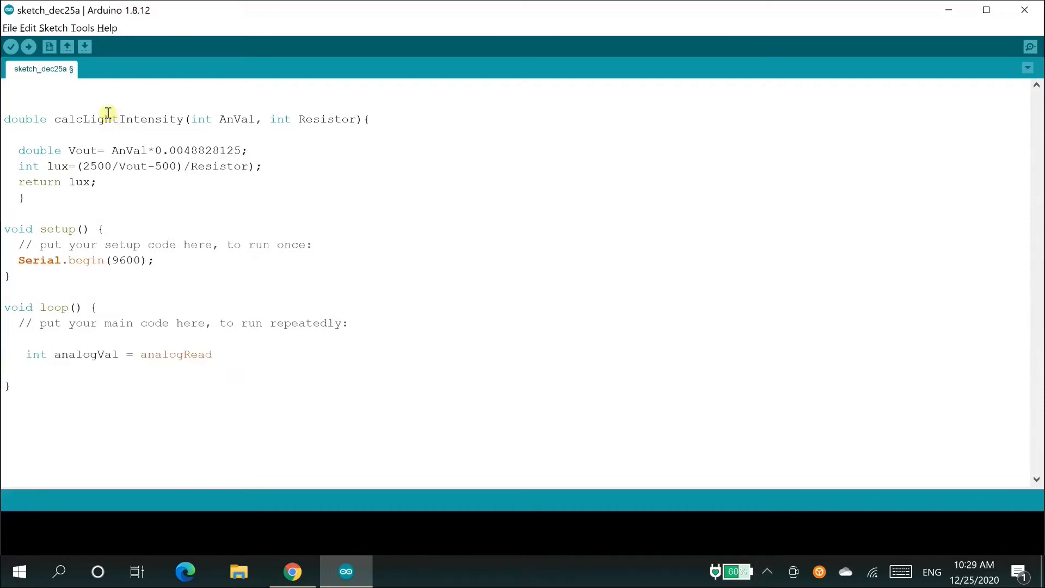
Write the loop reading A0 with a 10 k ohm resistor and printing light intensity
{"action": "type", "text": "(A0); //read values from A0"}
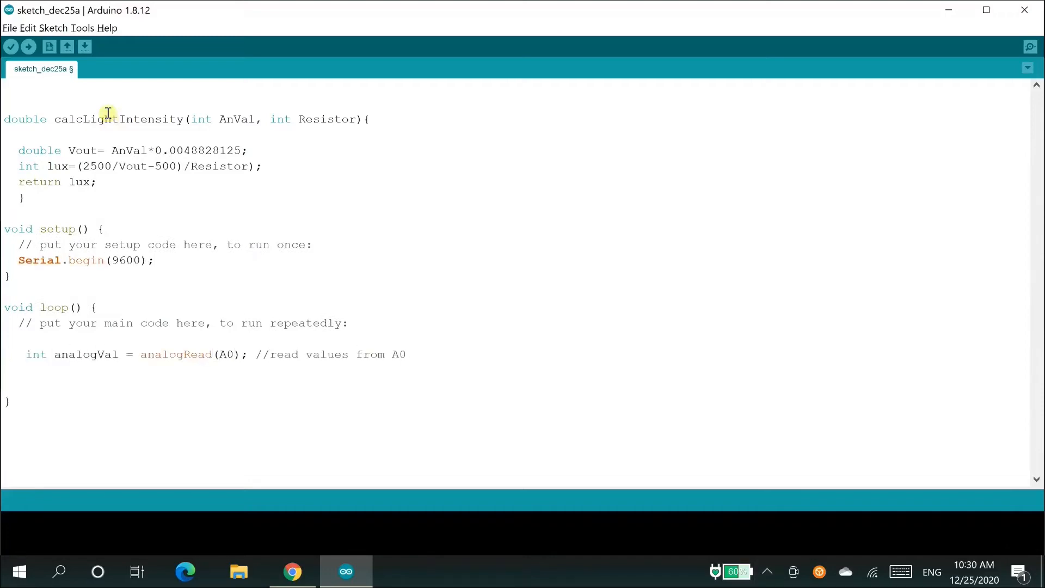
{"action": "type", "text": "int Resistance= 10; //I am using a 10"}
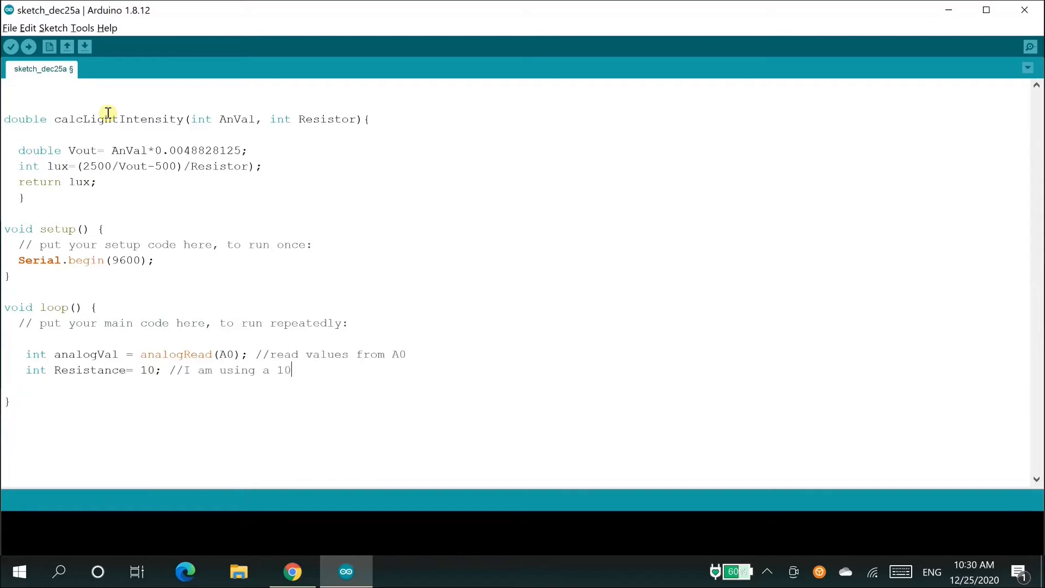
{"action": "type", "text": "k ohms resistor"}
{"action": "type", "text": "Serial.print(\"Light Intensity:\");"}
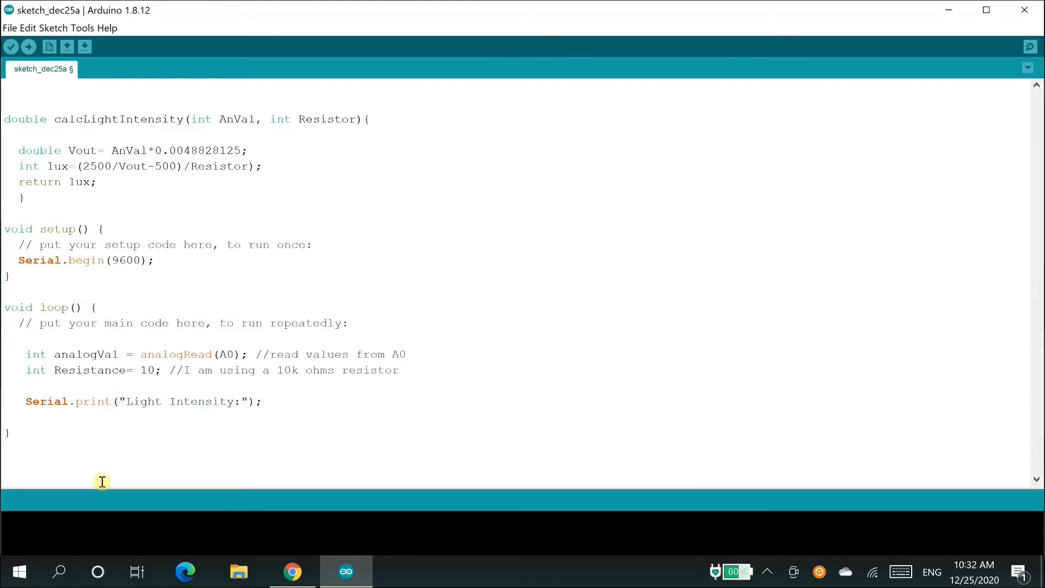
{"action": "type", "text": "Serial.print(int(calcLightIntensity(analogVal, Resistance )));"}
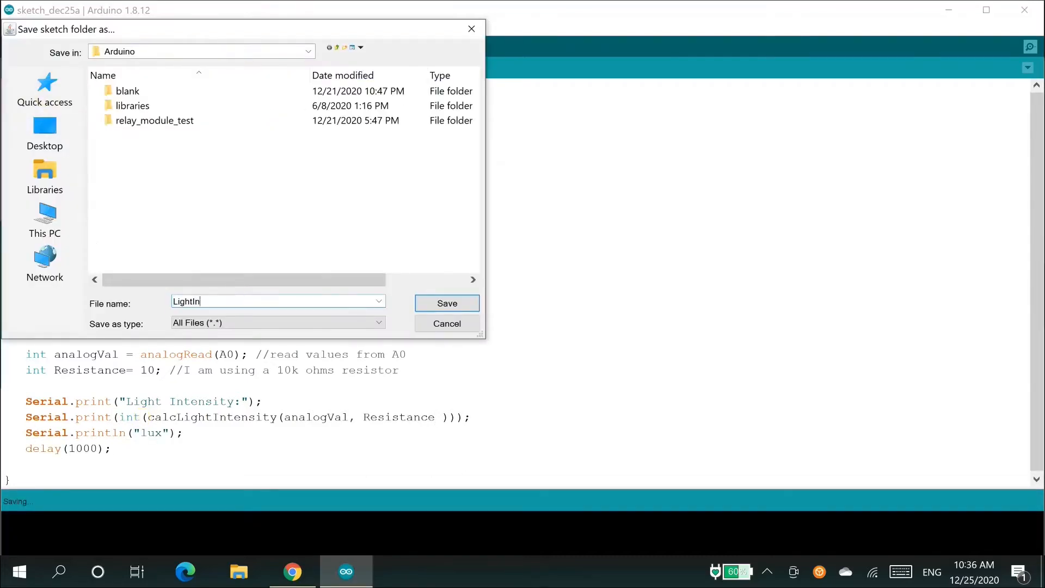
Save the sketch as LightIntensity_photResi and highlight the calcLightIntensity function code
{"action": "left_click", "coordinate": [447, 304]}
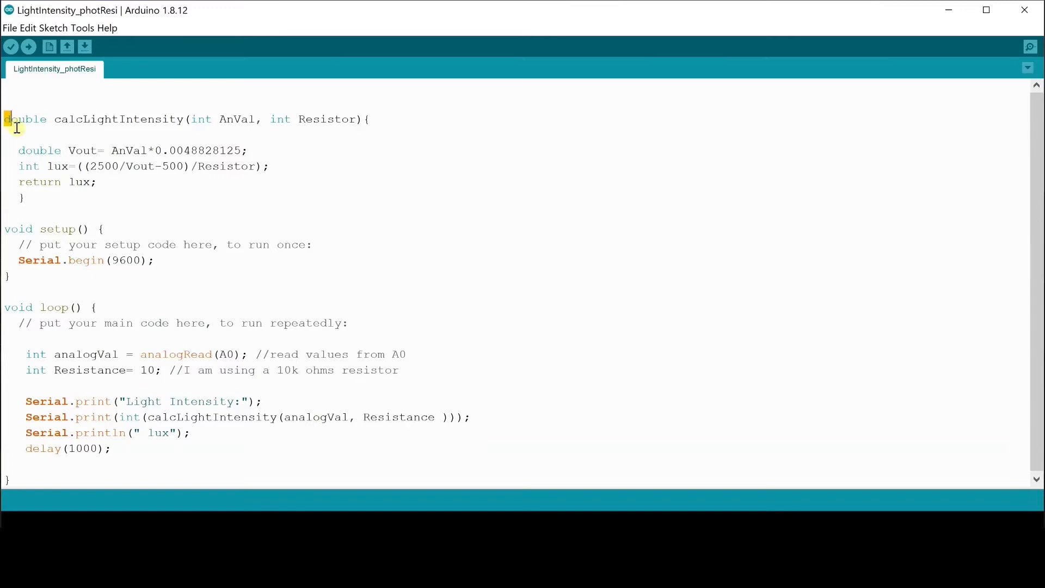
{"action": "left_click_drag", "start_coordinate": [6, 119], "coordinate": [26, 197]}
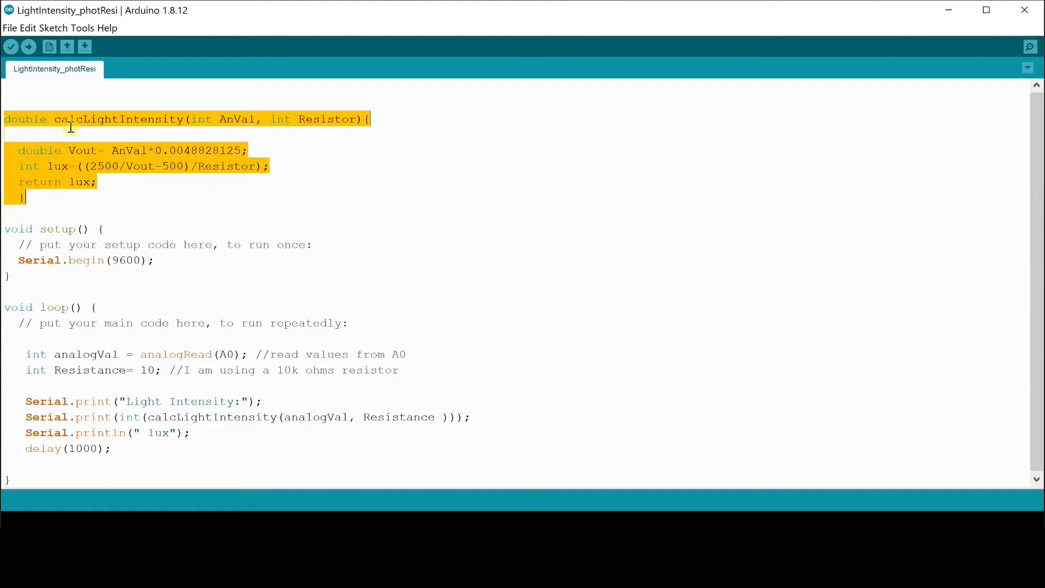
{"action": "mouse_move", "coordinate": [26, 260]}
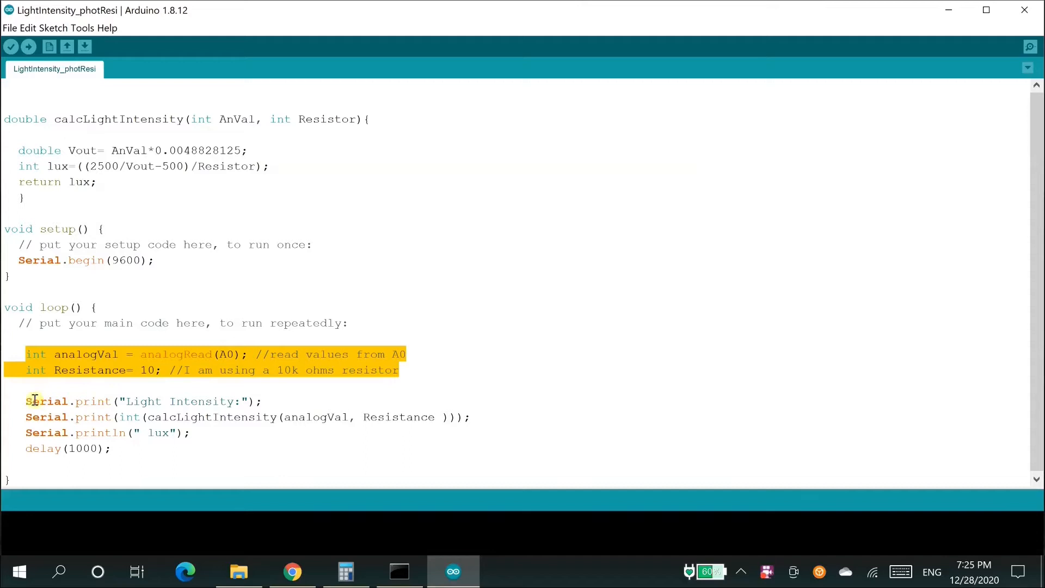
Highlight the loop variable lines, verify the sketch (3056 bytes), and open the Serial Monitor
{"action": "left_click", "coordinate": [26, 401]}
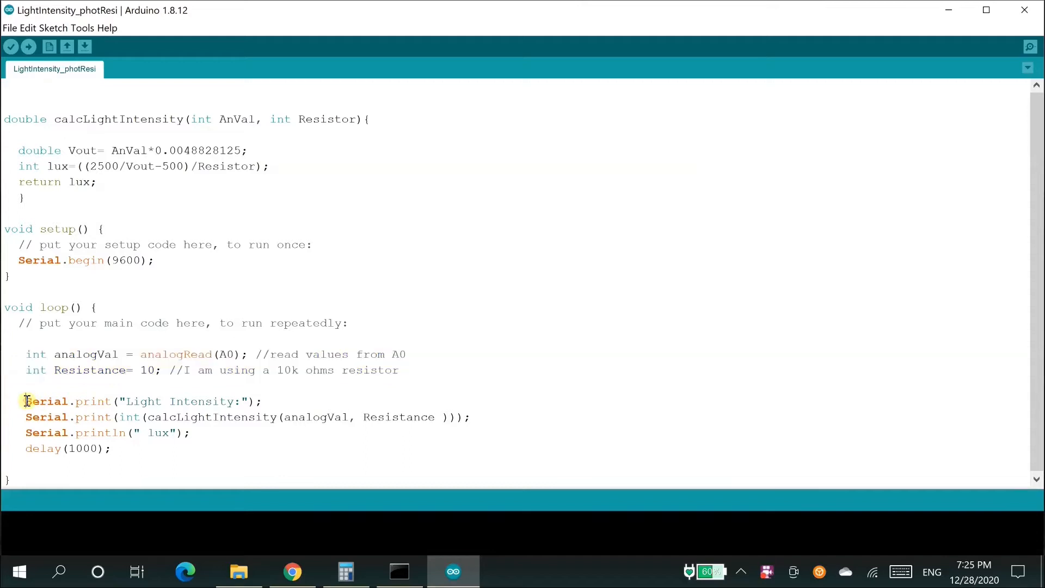
{"action": "left_click_drag", "start_coordinate": [26, 401], "coordinate": [164, 433]}
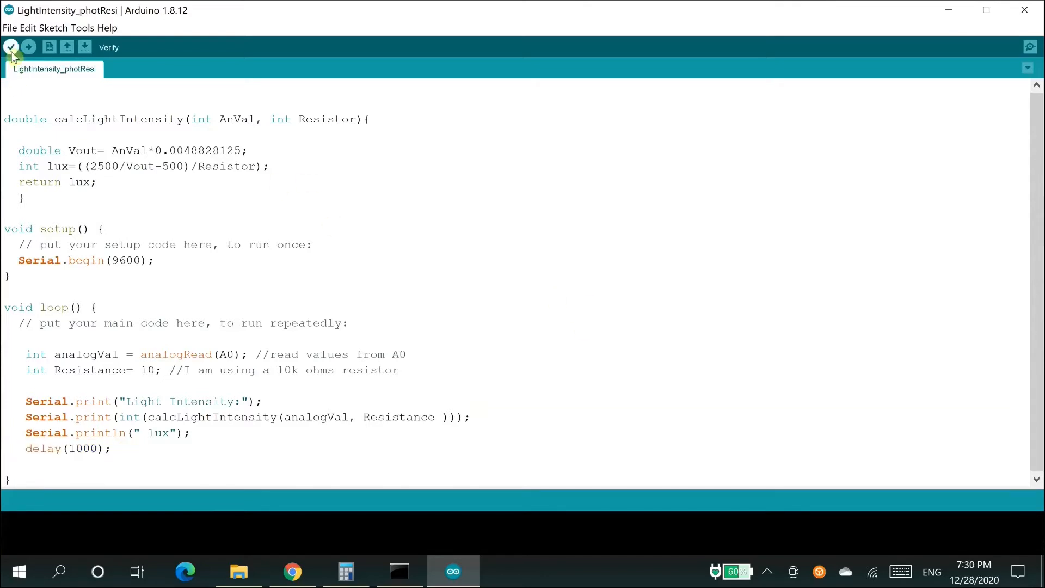
{"action": "left_click", "coordinate": [11, 47]}
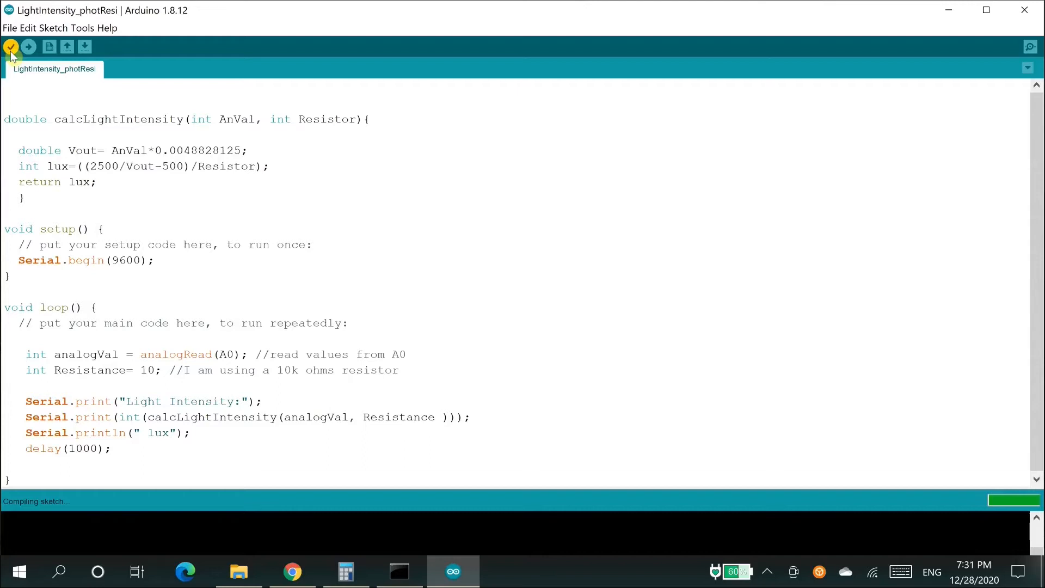
{"action": "left_click", "coordinate": [85, 28]}
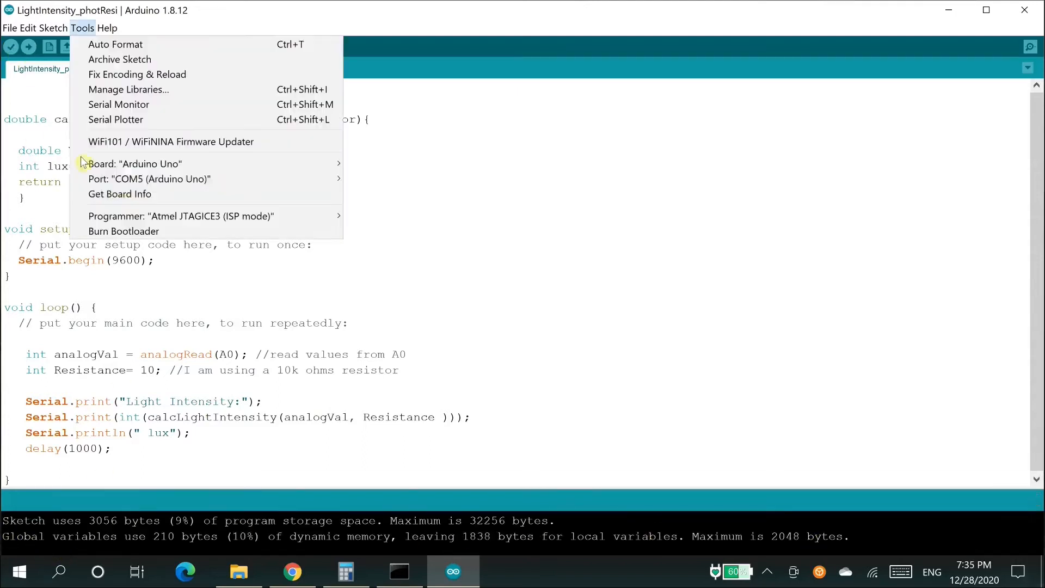
{"action": "mouse_move", "coordinate": [197, 110]}
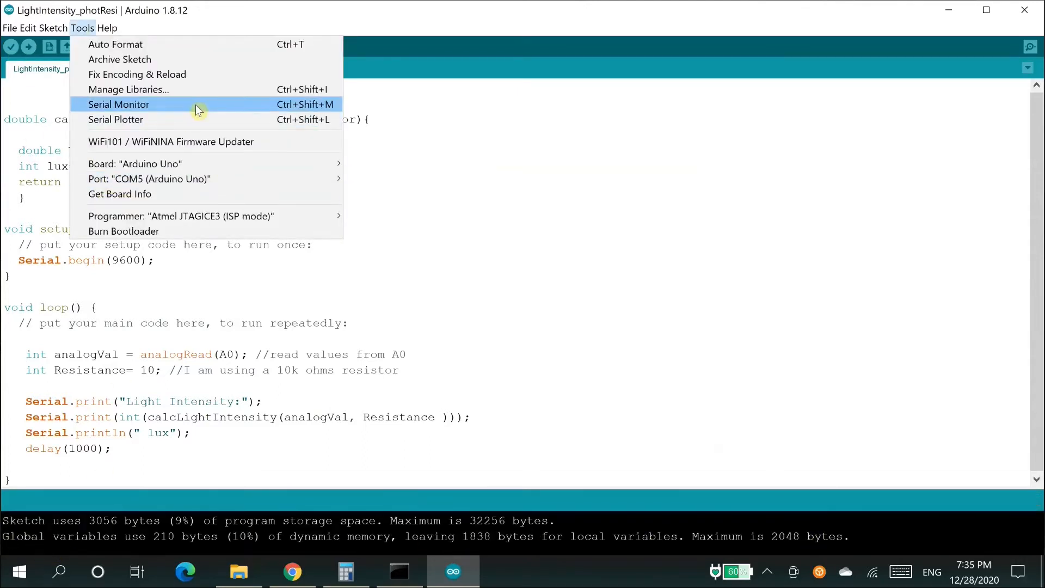
{"action": "left_click", "coordinate": [118, 104]}
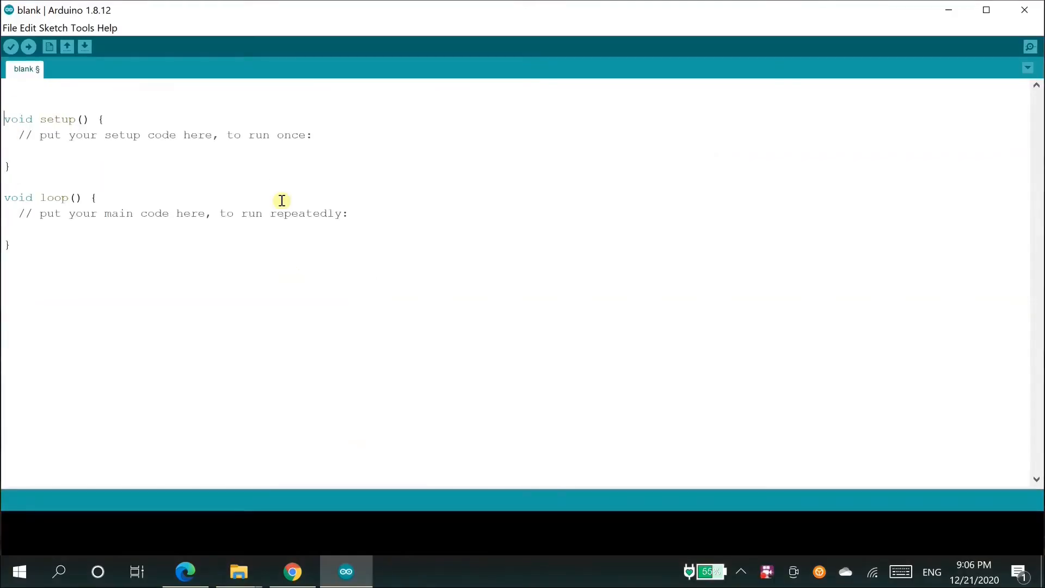
Include SoftwareSerial, declare senPin A0 and blueLed 4, and start Serial at 9600 baud
{"action": "type", "text": "#include <SoftwareSerial.h>"}
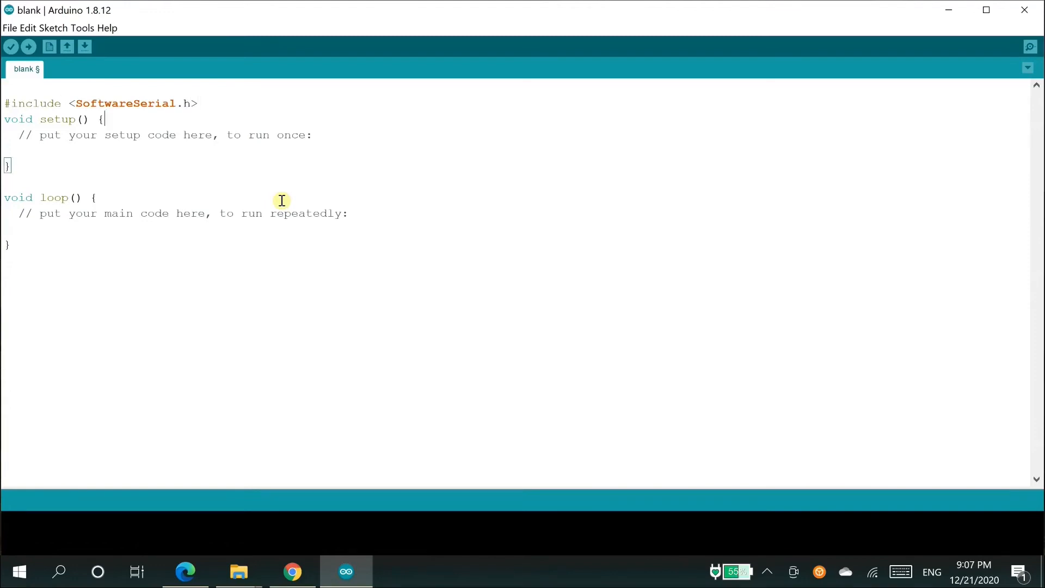
{"action": "type", "text": "int senPin=A0;"}
{"action": "type", "text": "int redLed= 3;"}
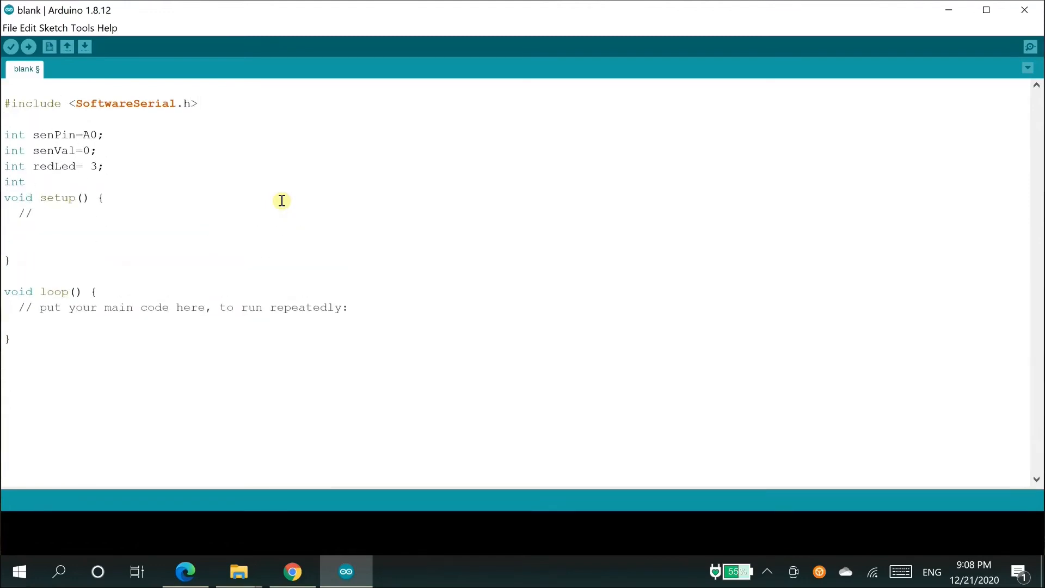
{"action": "type", "text": "blueLed=4;"}
{"action": "type", "text": "pinMode(blueLed, OUTPUT);"}
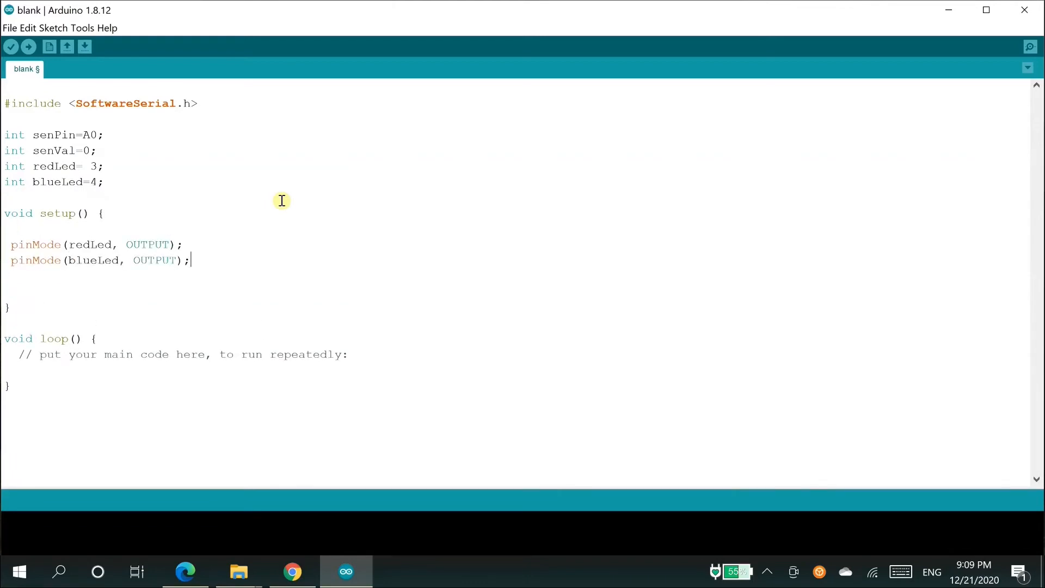
{"action": "type", "text": "//if you want to see the sensor value, enable serial monitor at 9600 baurd rate."}
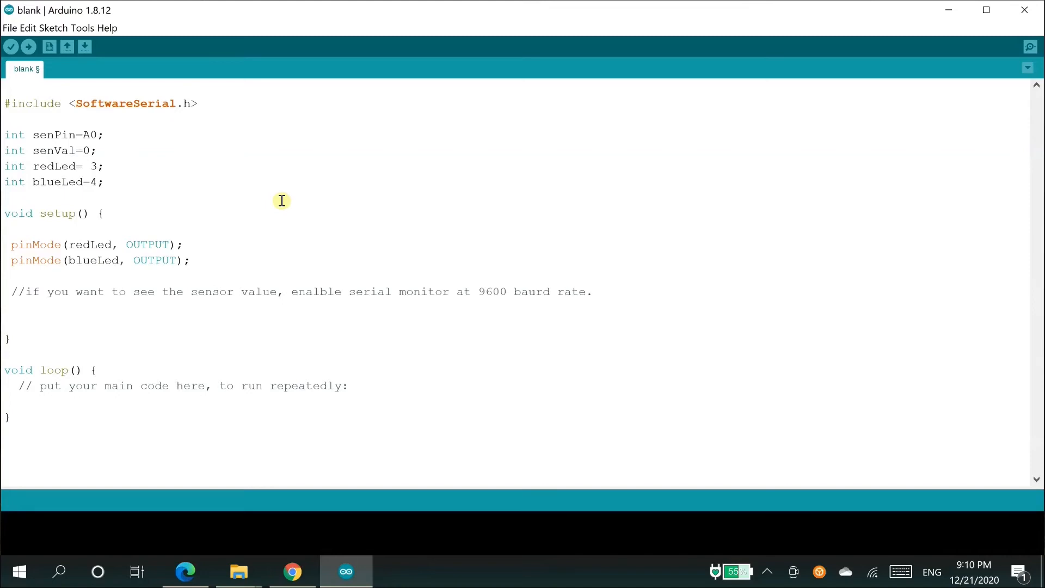
{"action": "type", "text": "Serial.begin(9600);"}
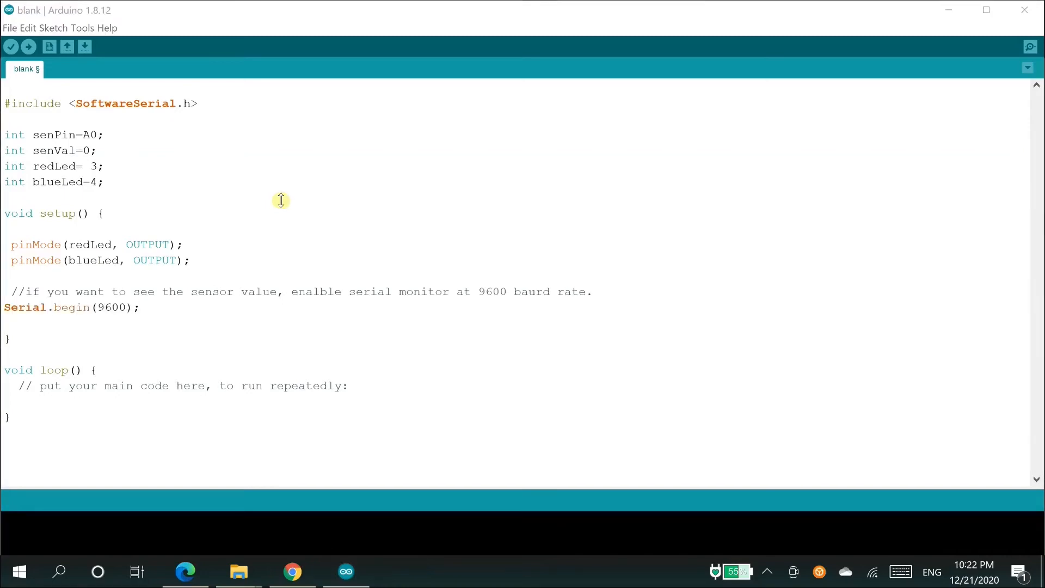
Read senPin, print it, light red when senVal>600 with 1000 delay, start senVal<600 branch
{"action": "type", "text": "senVal=analog"}
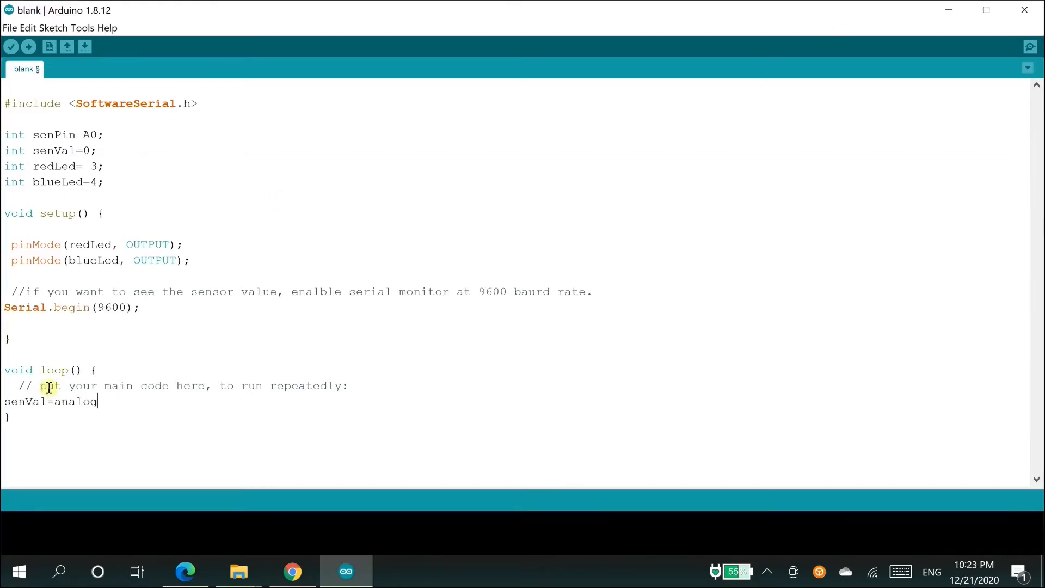
{"action": "type", "text": "Read(senPin); // read the value from the snesor. If the"}
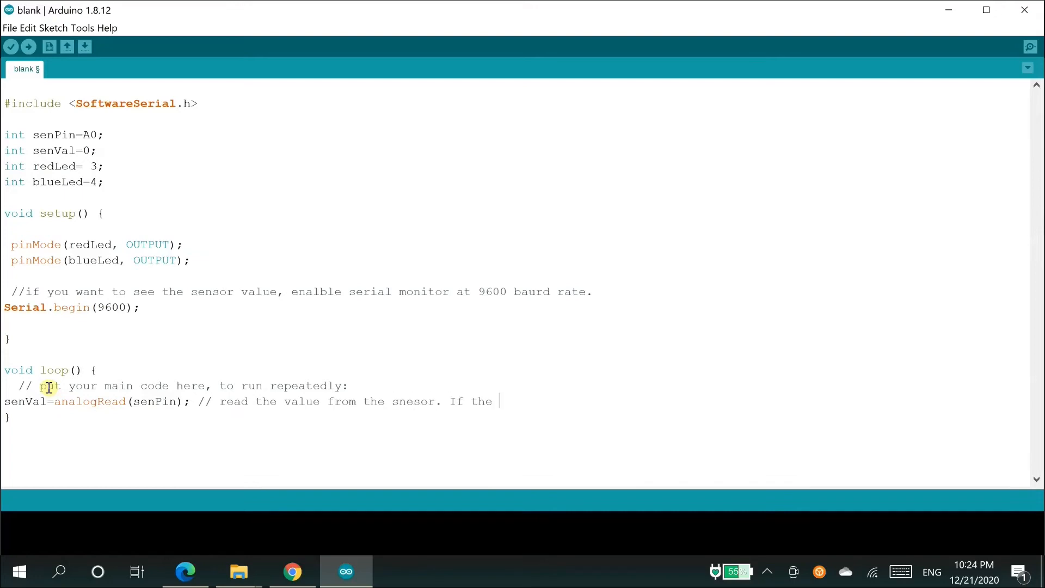
{"action": "type", "text": "intensity of light is high, the value of sensor is low and vice versa."}
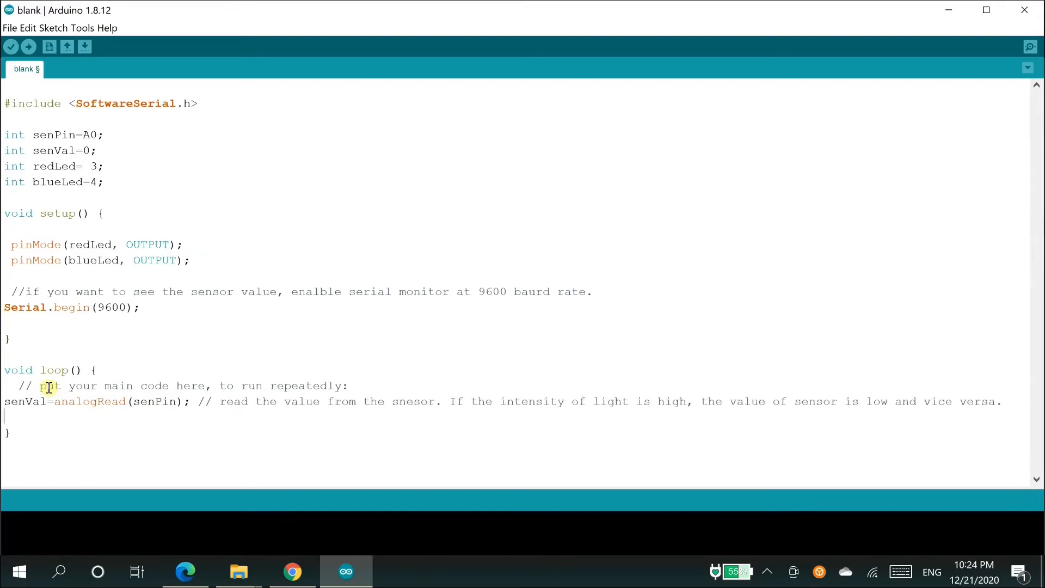
{"action": "type", "text": "Serial.println(seVal); // ptirnt the value from sensor to the serial monitor."}
{"action": "type", "text": "if ("}
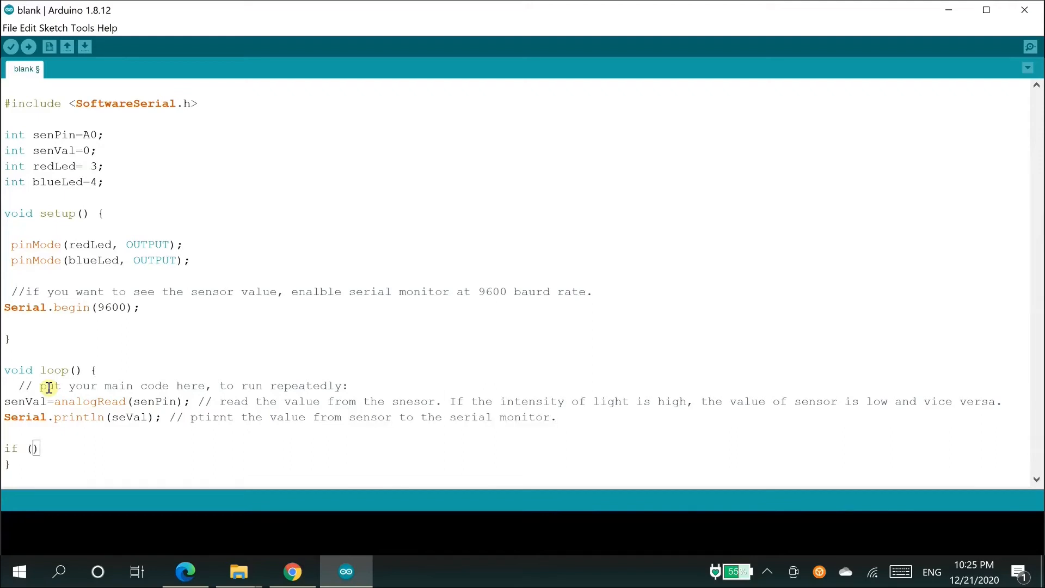
{"action": "type", "text": "senVal>600)"}
{"action": "type", "text": "delay"}
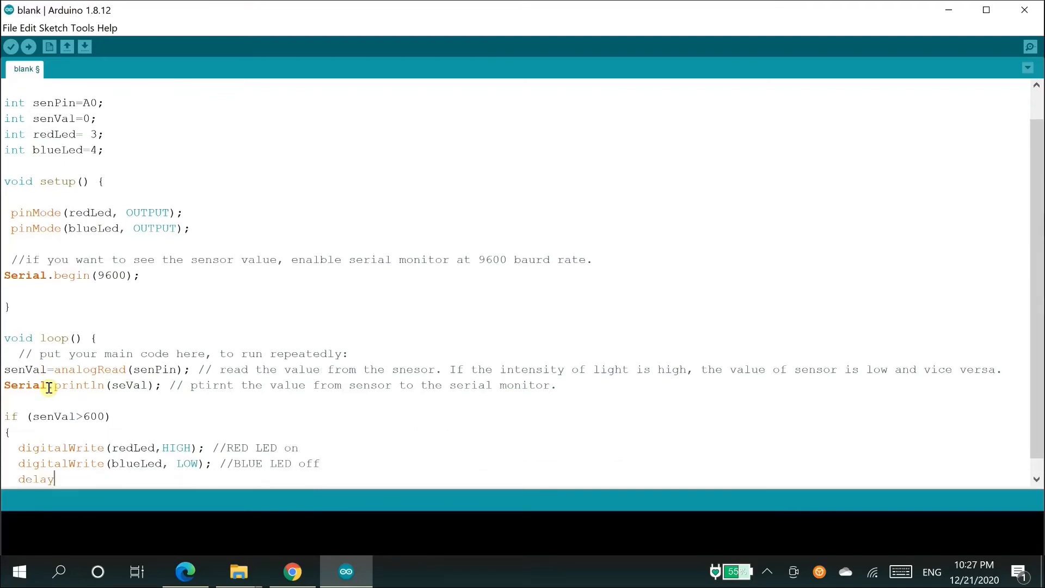
{"action": "type", "text": "(1000);"}
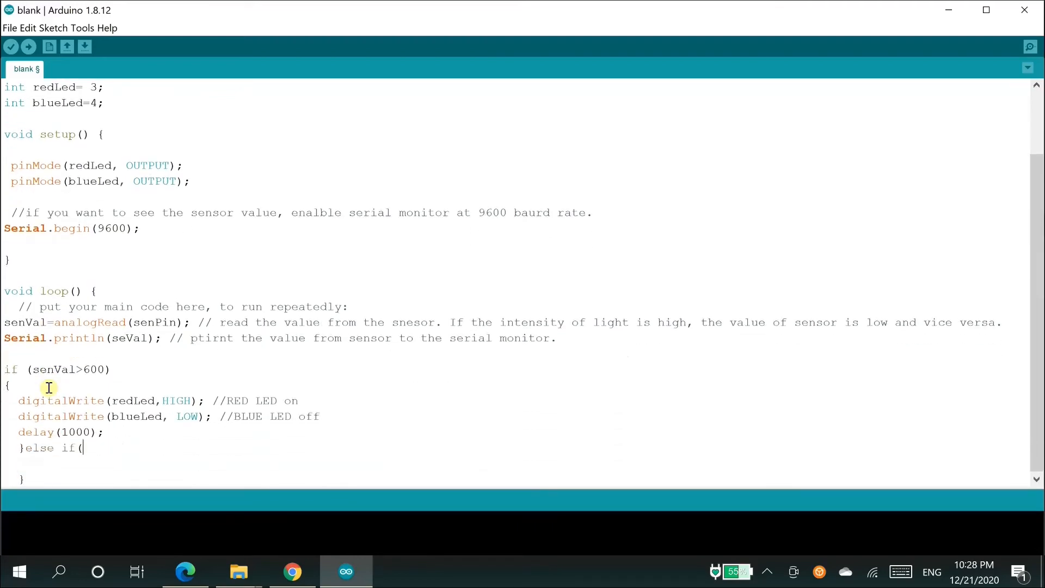
{"action": "type", "text": "senVal<600){"}
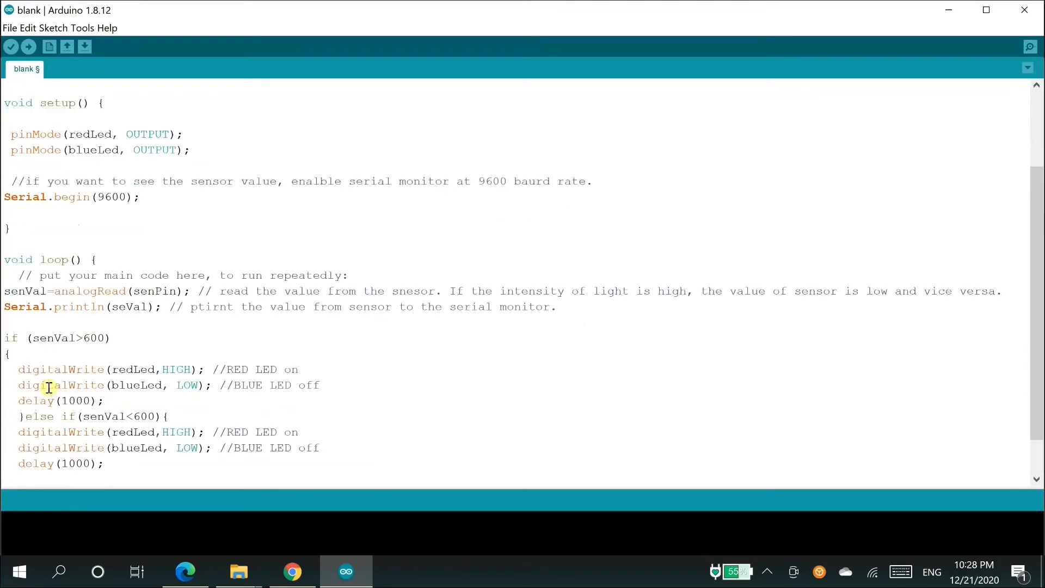
{"action": "left_click", "coordinate": [13, 47]}
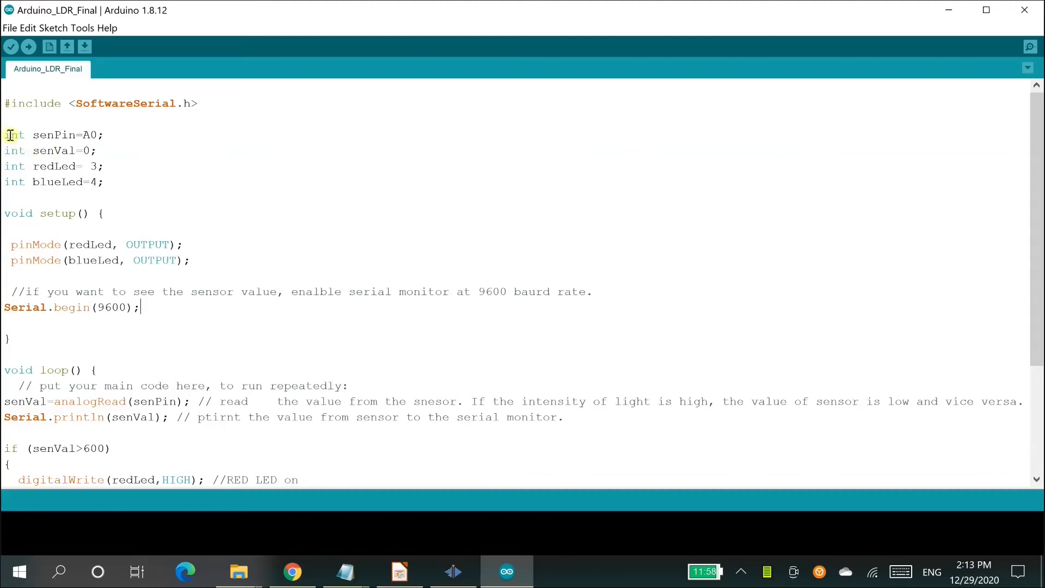
Highlight the sensor and LED pin declarations and the pinMode setup lines
{"action": "left_click_drag", "start_coordinate": [5, 134], "coordinate": [79, 134]}
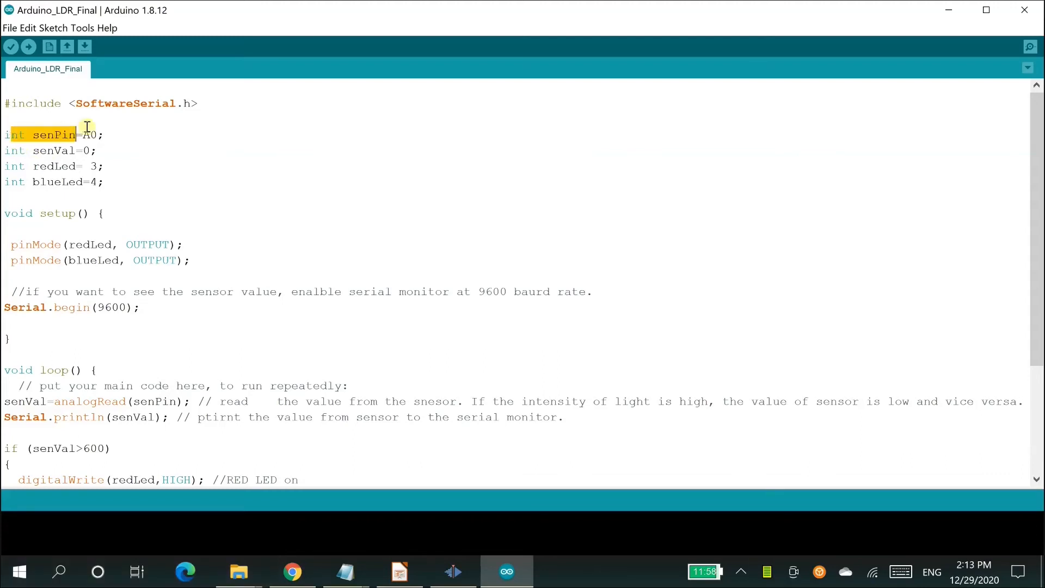
{"action": "left_click_drag", "start_coordinate": [78, 134], "coordinate": [101, 134]}
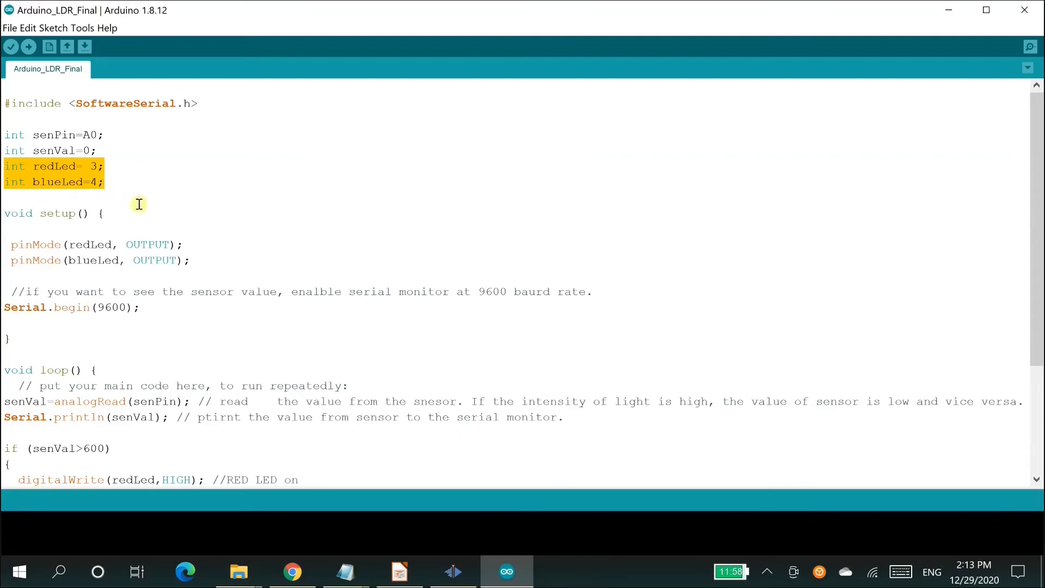
{"action": "left_click", "coordinate": [17, 245]}
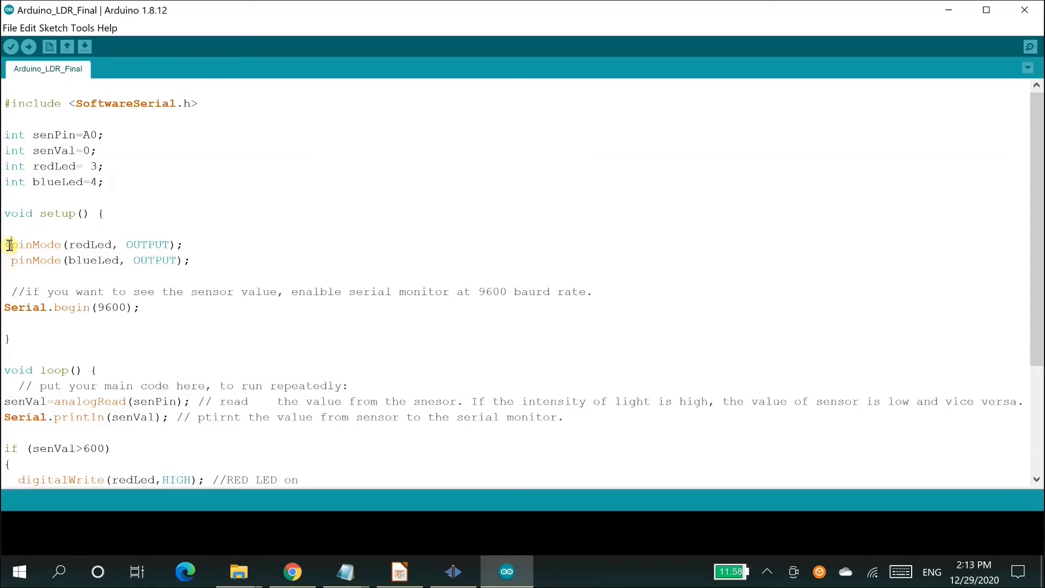
{"action": "left_click_drag", "start_coordinate": [7, 245], "coordinate": [191, 261]}
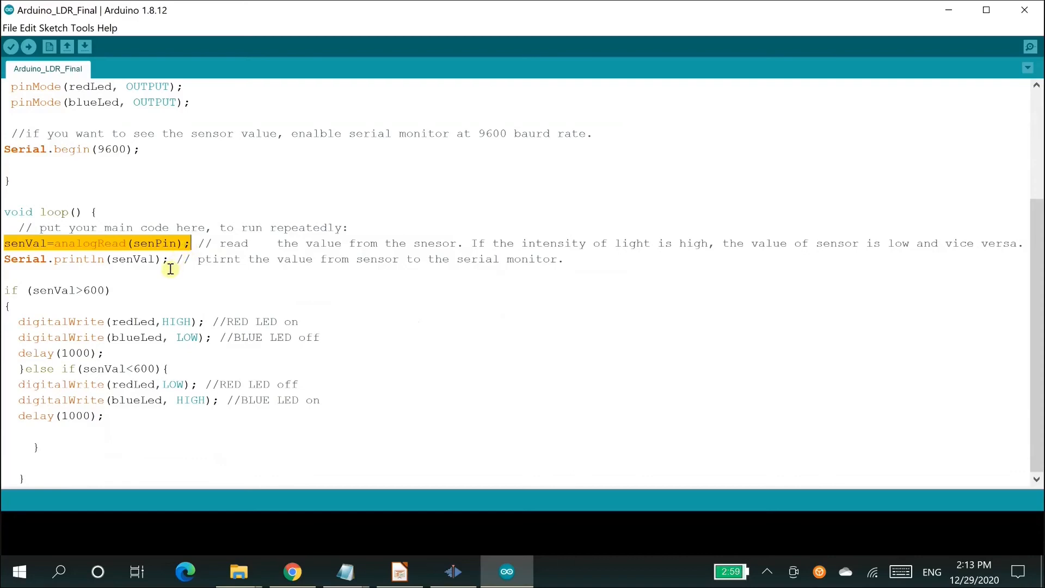
Highlight the red-on above-600 branch and the blue-on below-600 branch
{"action": "double_click", "coordinate": [51, 290]}
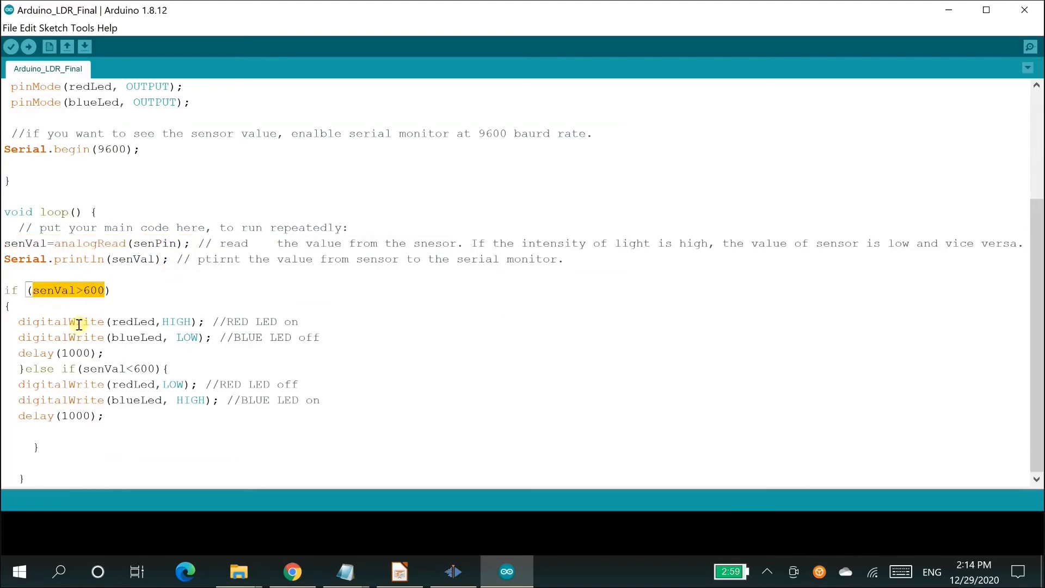
{"action": "left_click", "coordinate": [15, 322]}
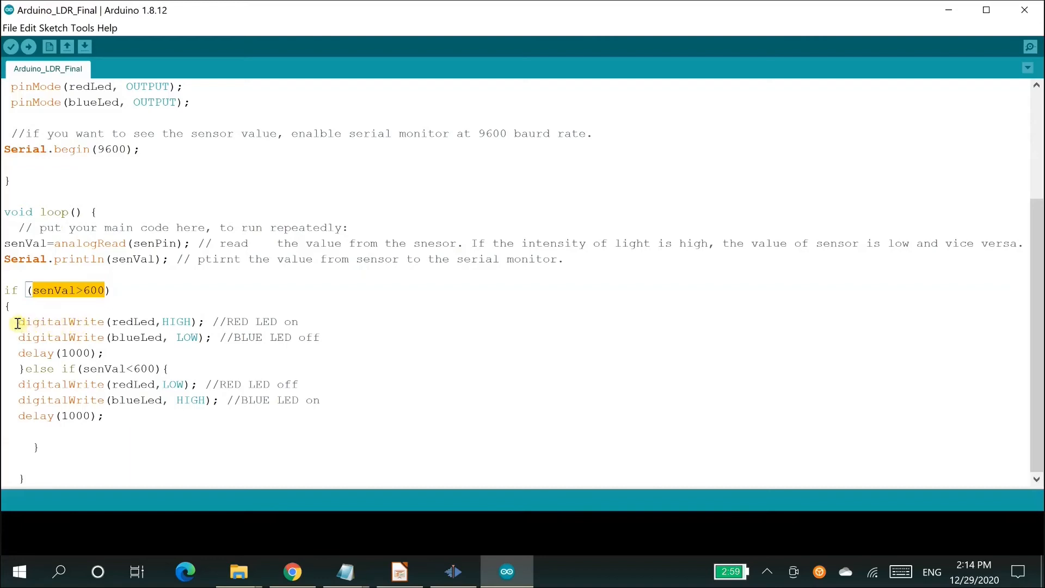
{"action": "left_click_drag", "start_coordinate": [18, 321], "coordinate": [105, 353]}
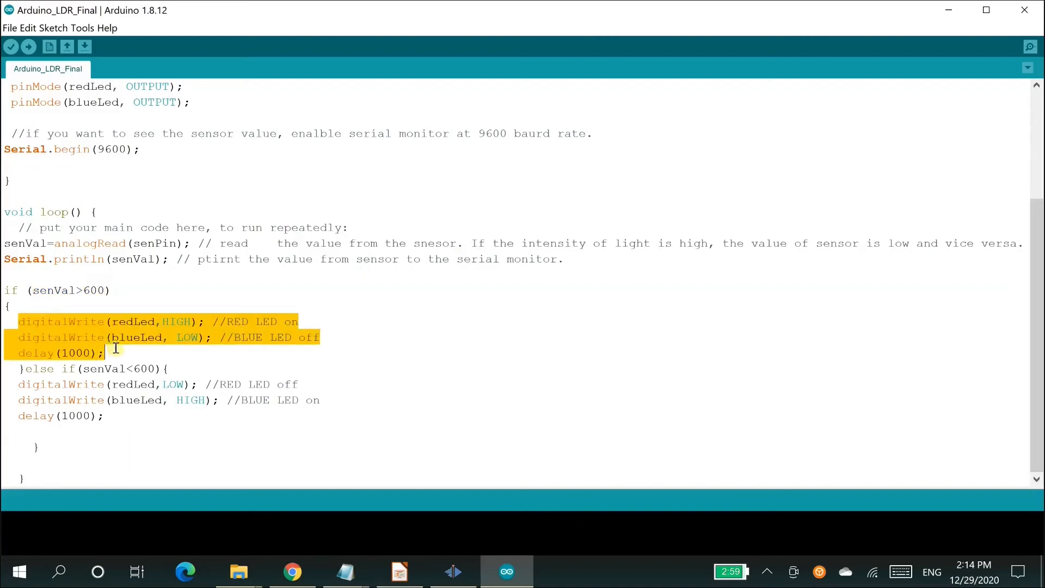
{"action": "mouse_move", "coordinate": [187, 321]}
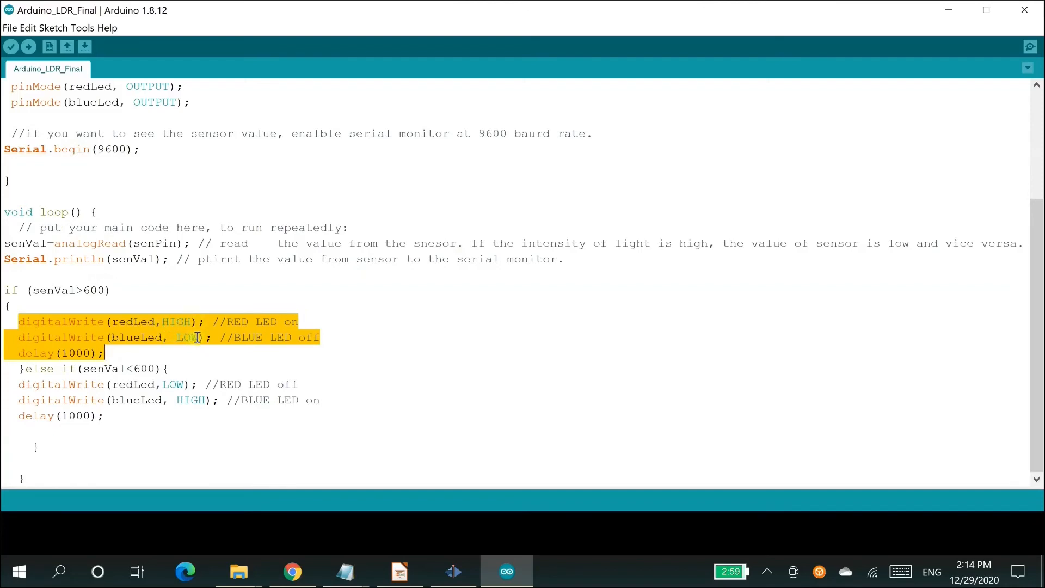
{"action": "mouse_move", "coordinate": [106, 353]}
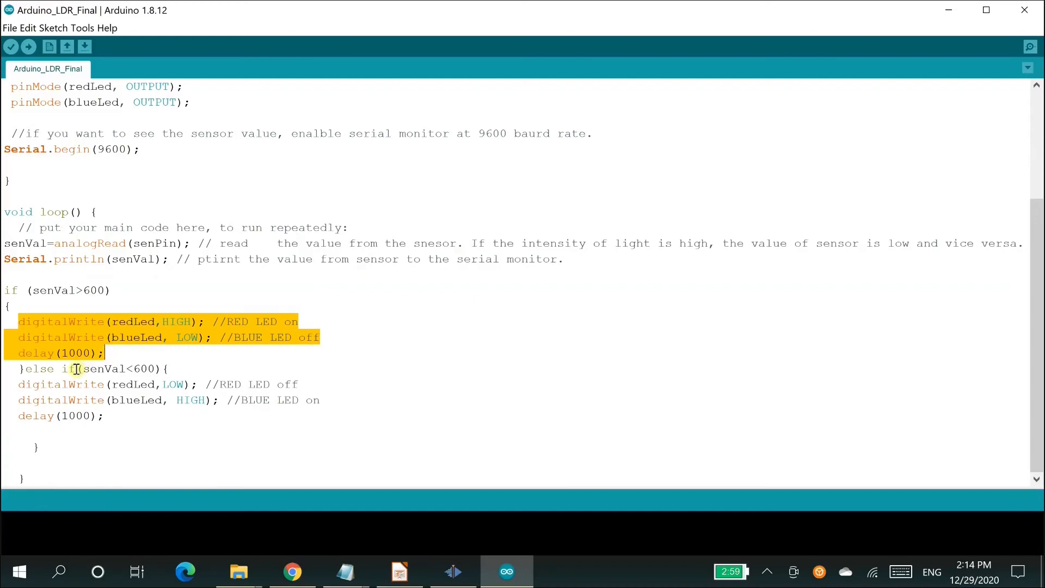
{"action": "mouse_move", "coordinate": [89, 311]}
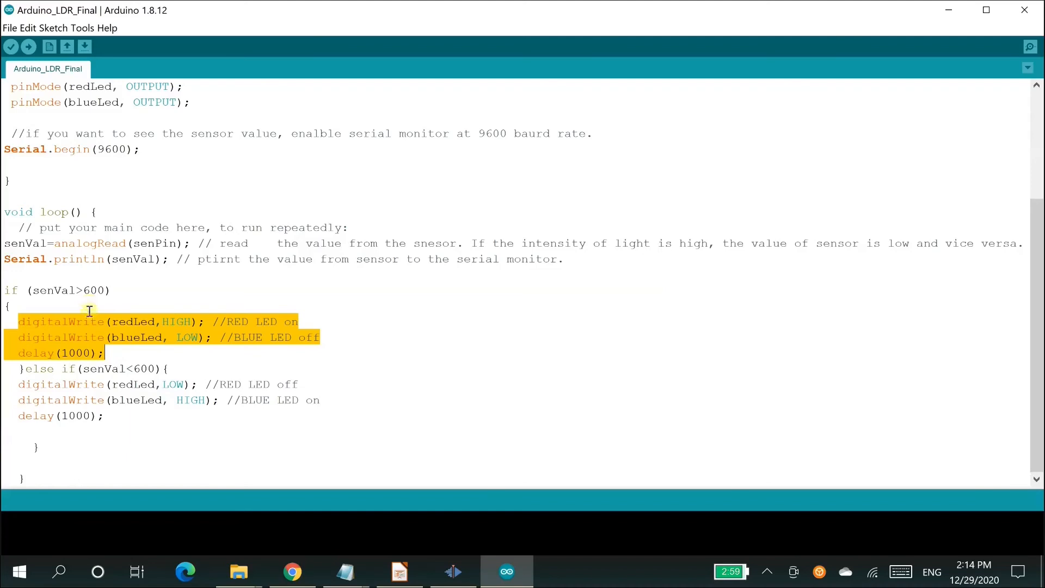
{"action": "left_click", "coordinate": [101, 369]}
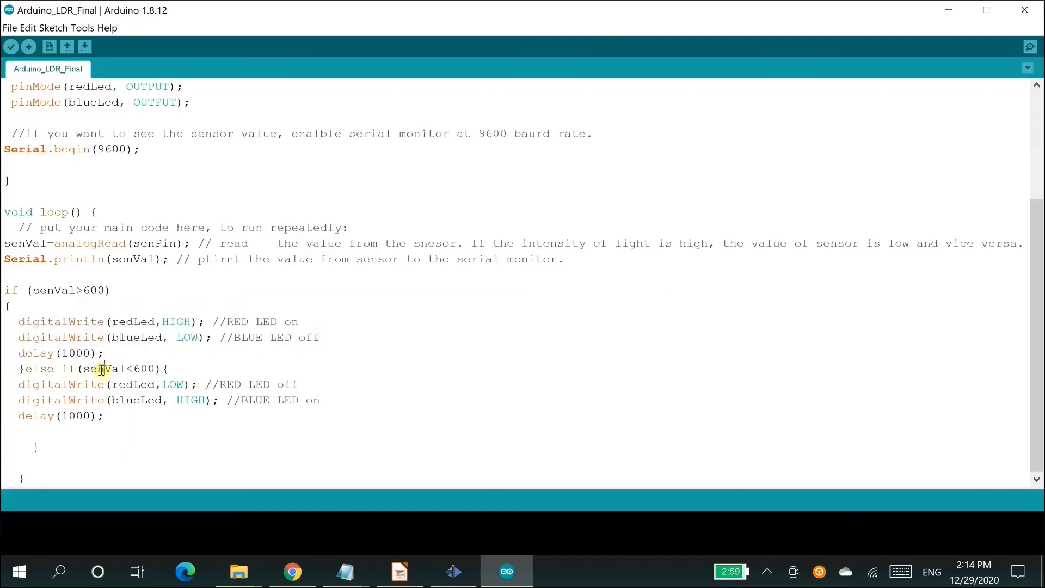
{"action": "double_click", "coordinate": [107, 368]}
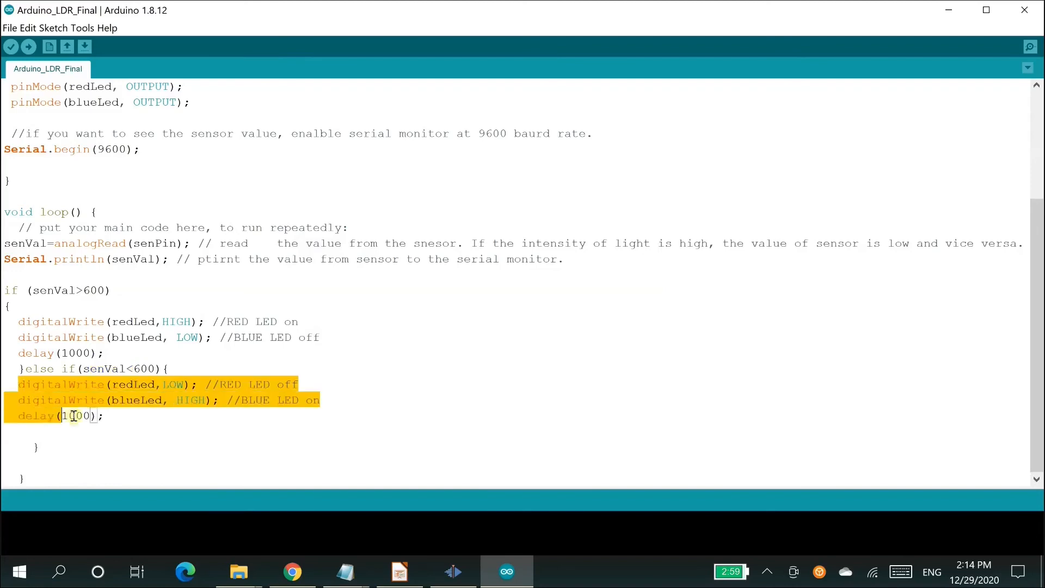
{"action": "mouse_move", "coordinate": [122, 416]}
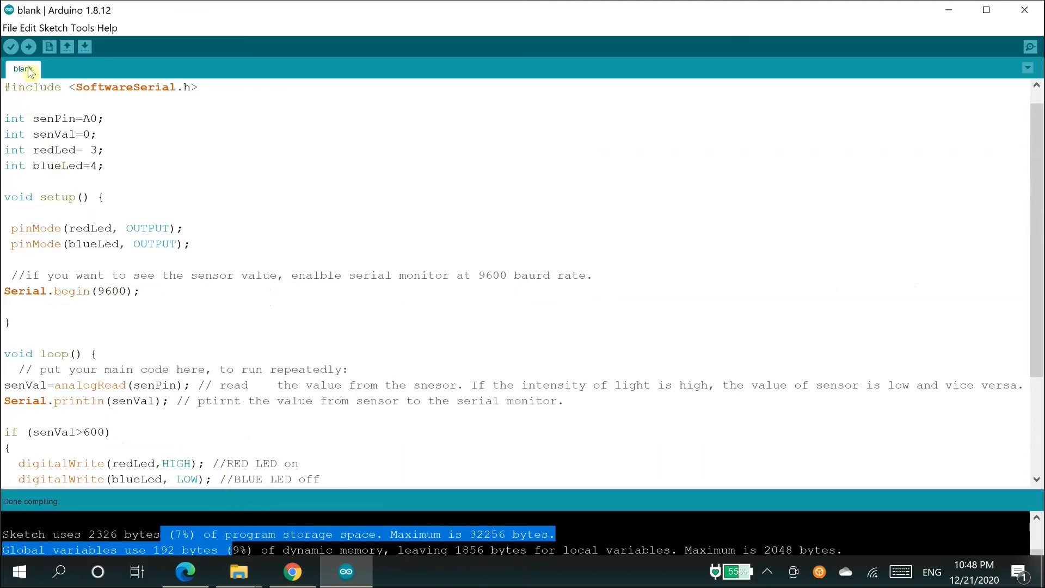
{"action": "mouse_move", "coordinate": [30, 48]}
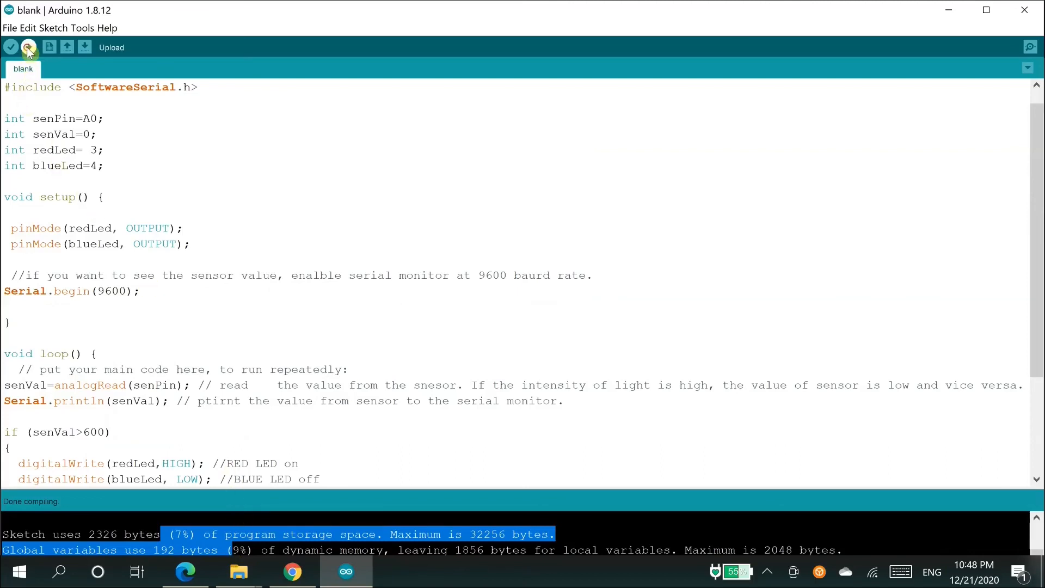
Upload the compiled photoresistor LED sketch (2326 bytes) to the board
{"action": "left_click", "coordinate": [29, 47]}
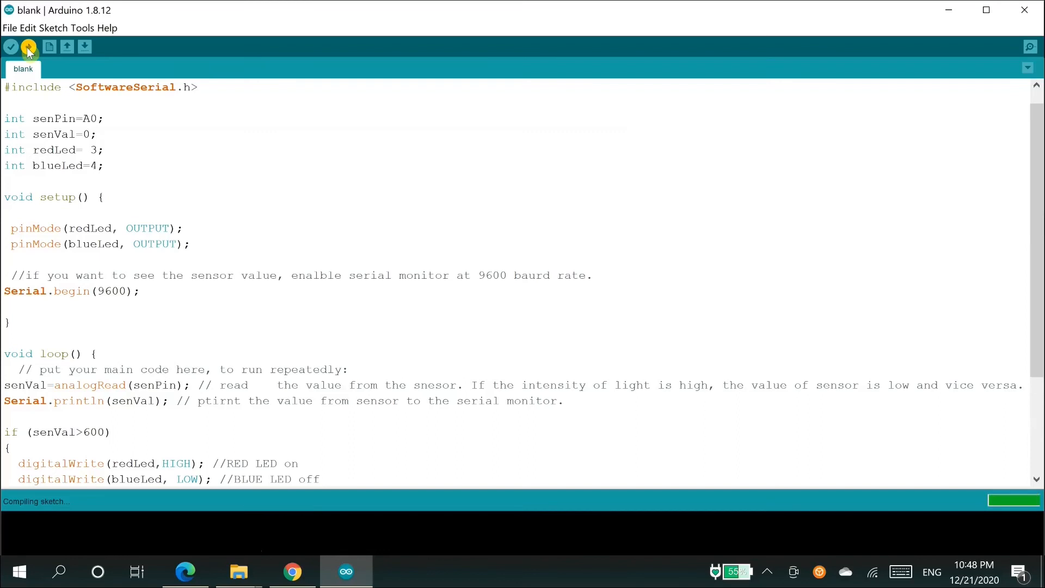
{"action": "left_click", "coordinate": [28, 48]}
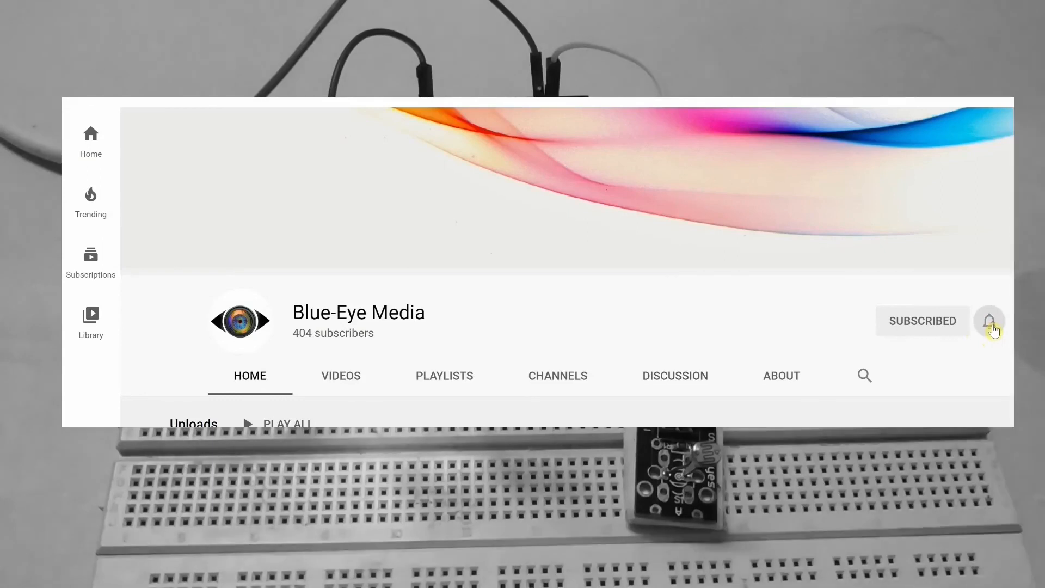
Open the notification options for the subscribed Blue-Eye Media channel
{"action": "left_click", "coordinate": [990, 322]}
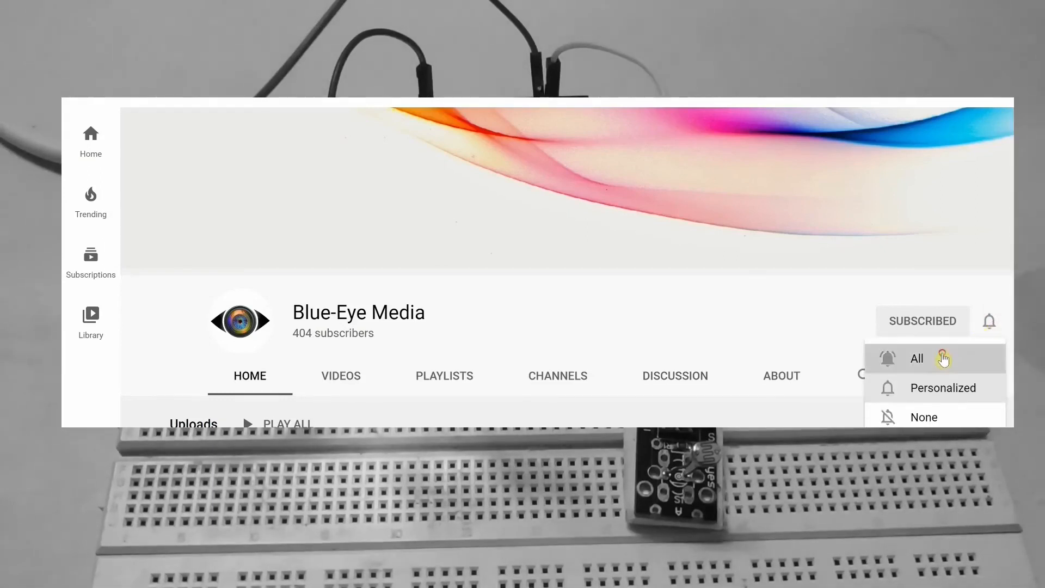